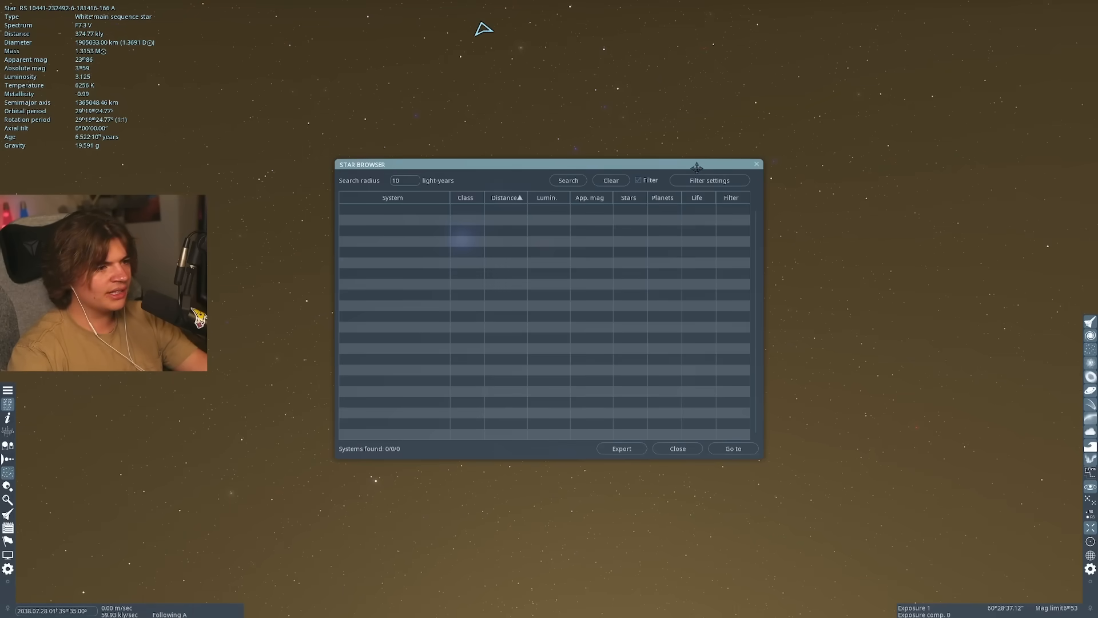
Step: Filter the star browser to temperate marine terra within 400 ly, search, and order results by life
{"action": "left_click", "coordinate": [709, 180]}
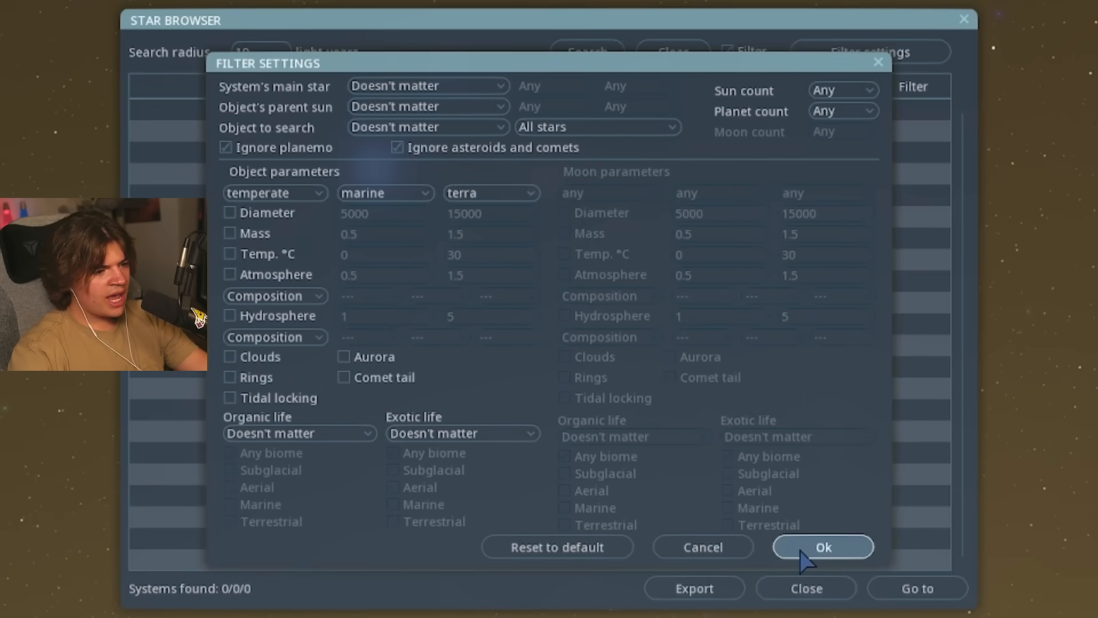
{"action": "left_click", "coordinate": [822, 547]}
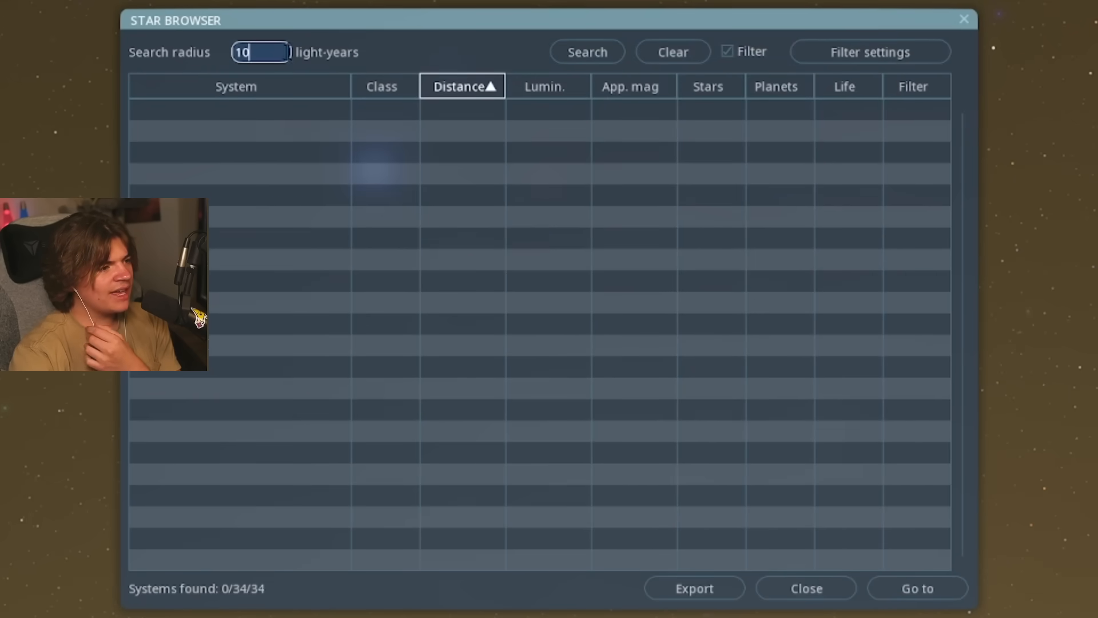
{"action": "type", "text": "400"}
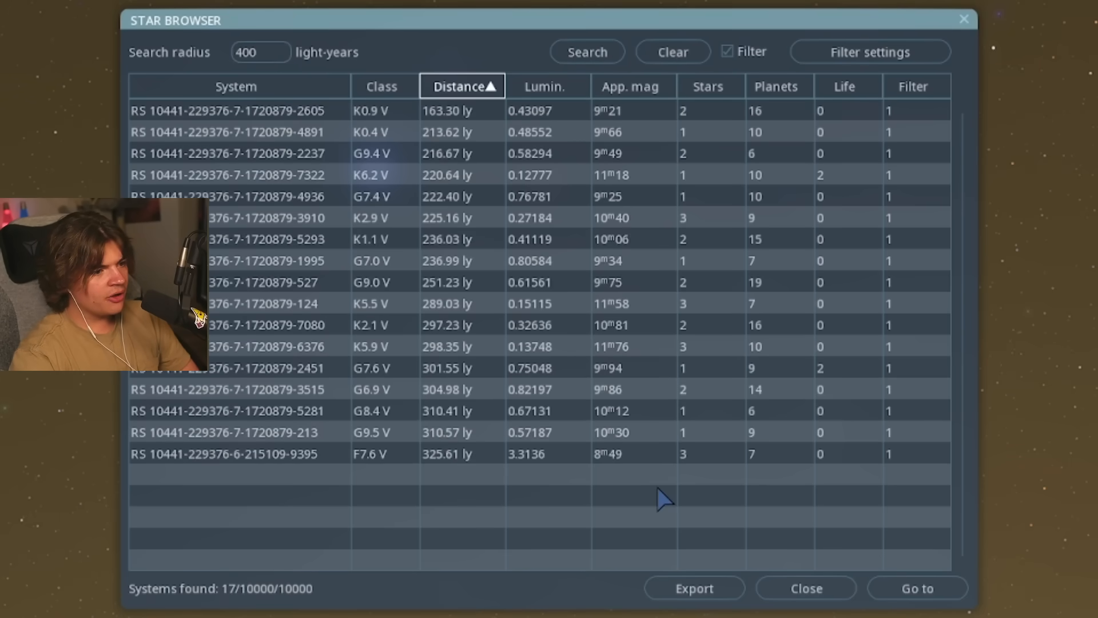
{"action": "left_click", "coordinate": [843, 86]}
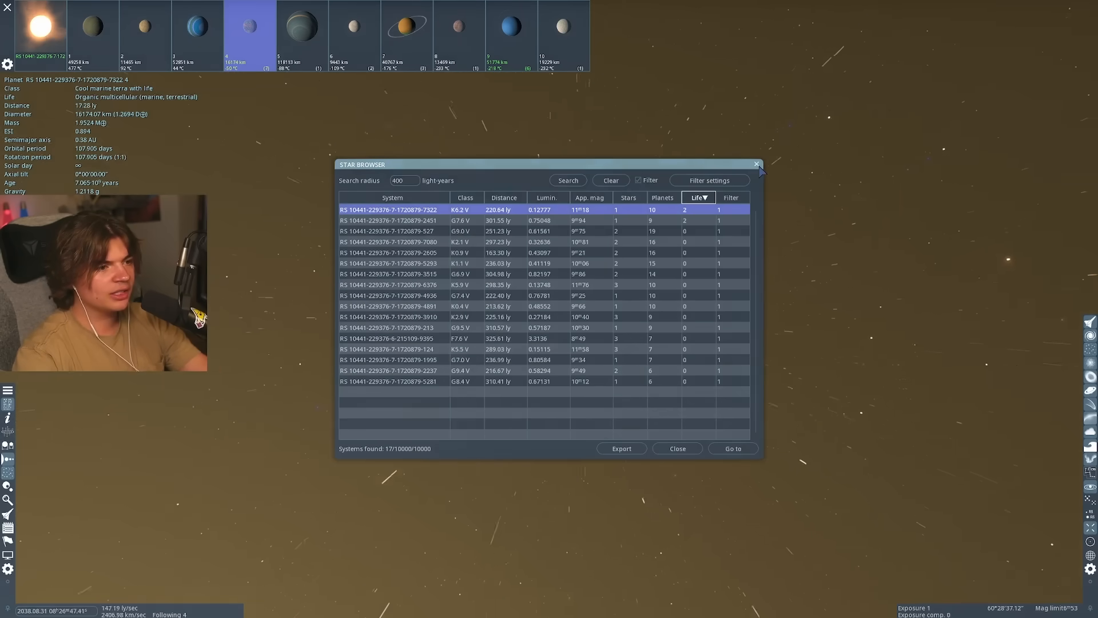
Step: Close the star browser and fly to the targeted cool marine terra with life
{"action": "left_click", "coordinate": [676, 448]}
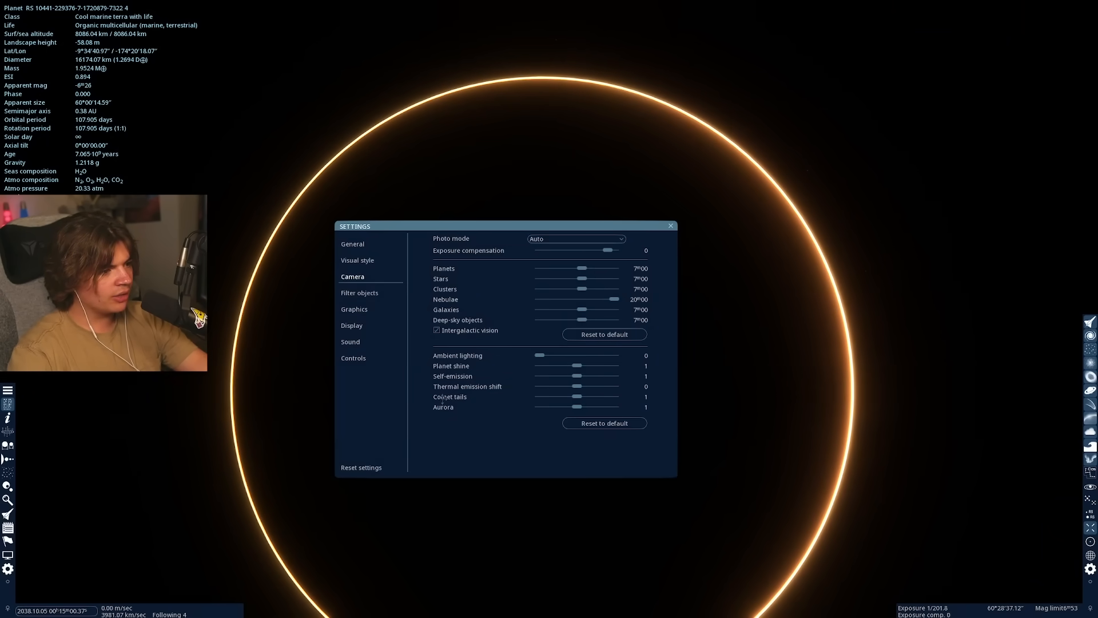
Step: Raise ambient lighting to 0.05 to reveal the planet's night side and close Settings
{"action": "left_click_drag", "start_coordinate": [537, 354], "coordinate": [542, 355]}
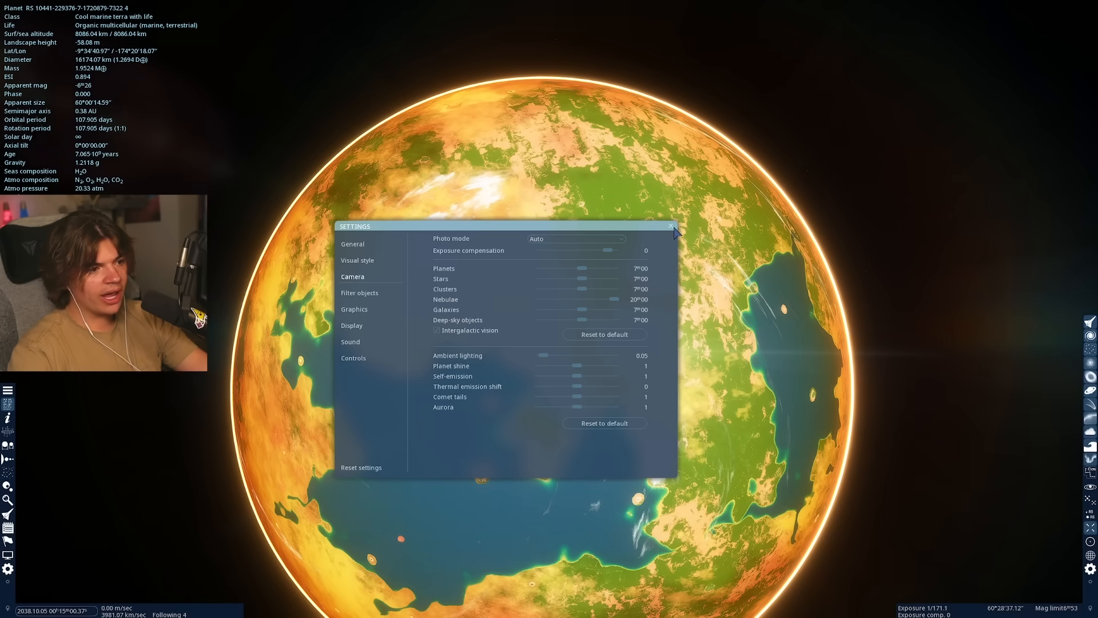
{"action": "left_click", "coordinate": [670, 226]}
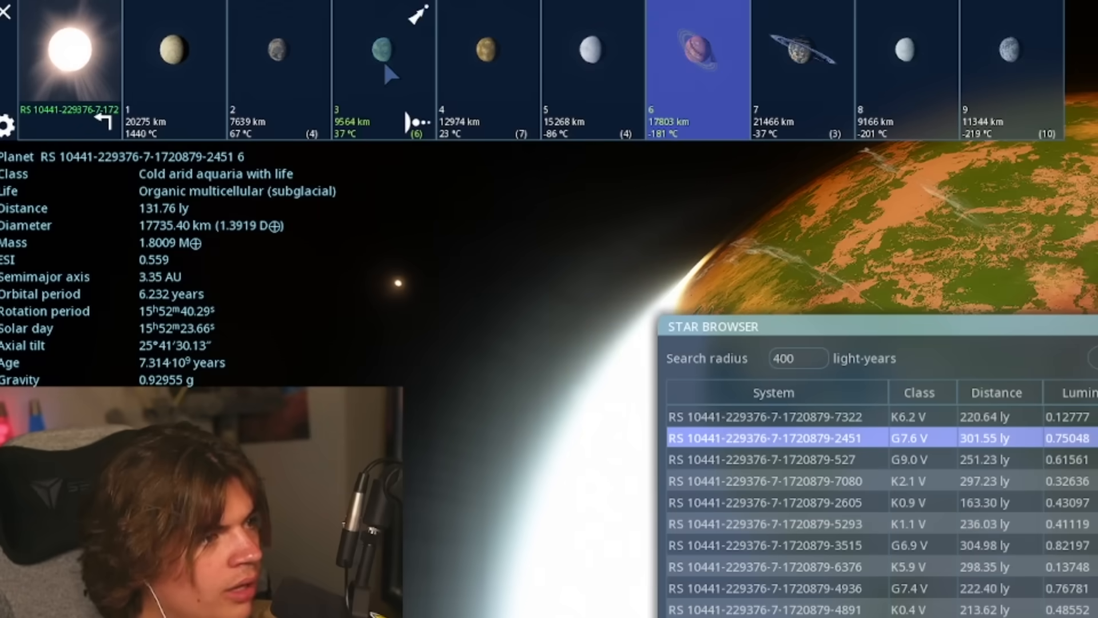
Step: Target planet 7, close the browser, and go to planet 3, the temperate lacustrine terra with life
{"action": "left_click", "coordinate": [385, 49]}
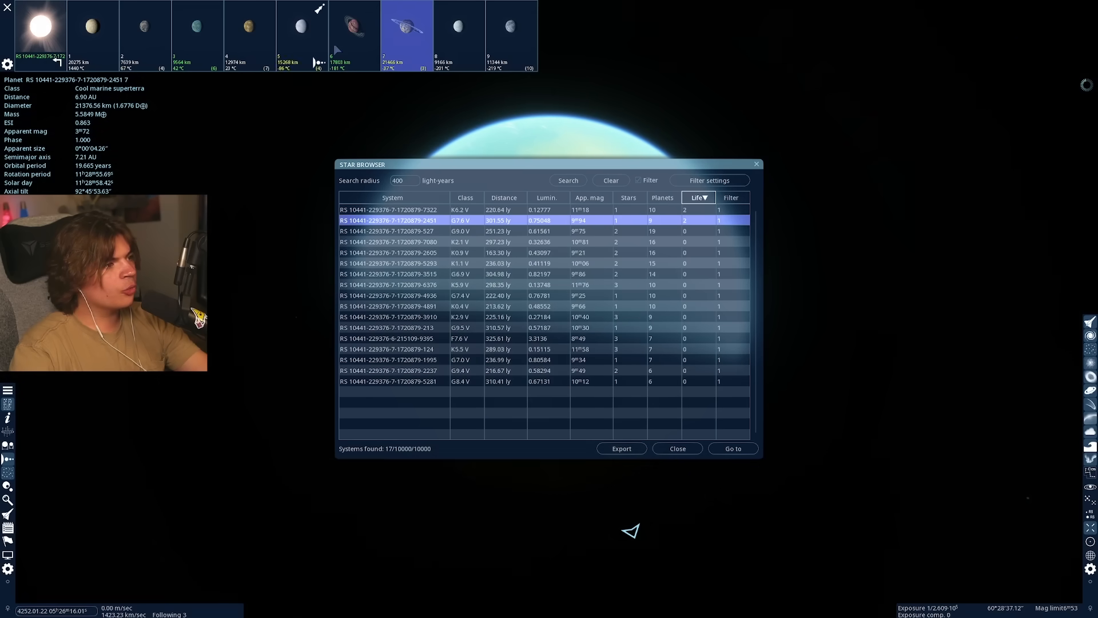
{"action": "left_click", "coordinate": [676, 449]}
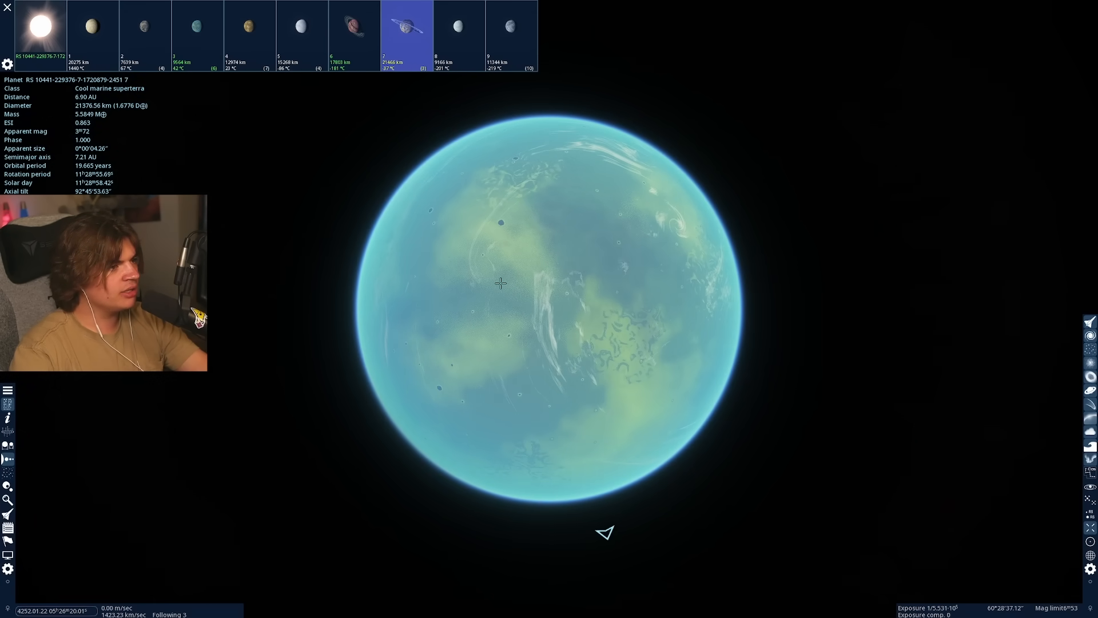
{"action": "left_click", "coordinate": [198, 28]}
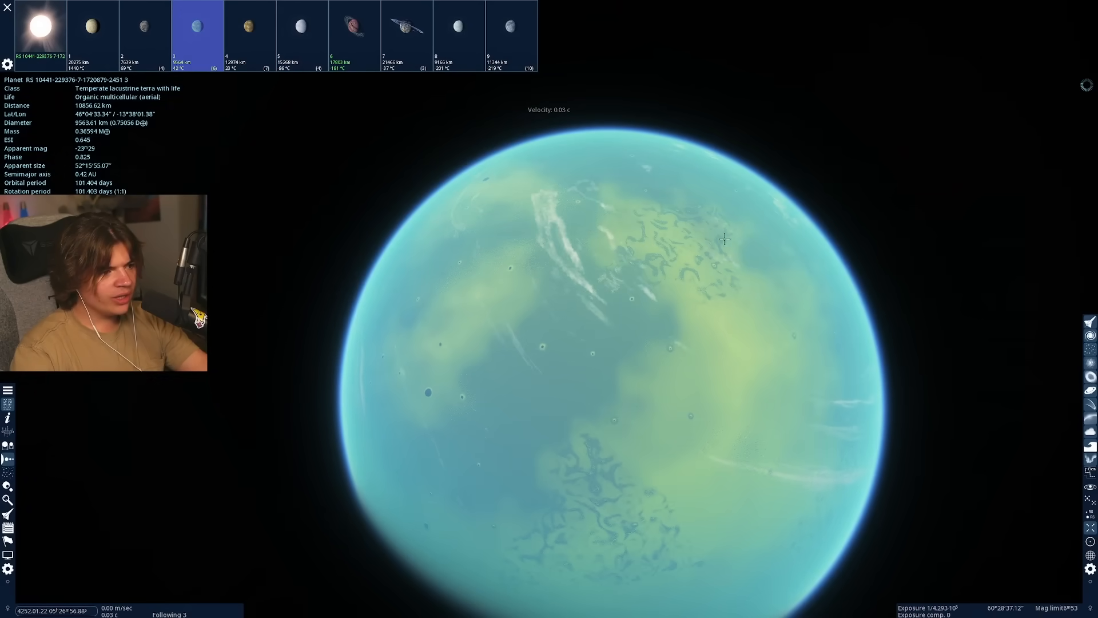
Step: Target planet 6, the cold arid aquaria, then travel on to the brown dwarf star B of another binary
{"action": "scroll", "scroll_direction": "down", "scroll_amount": 3}
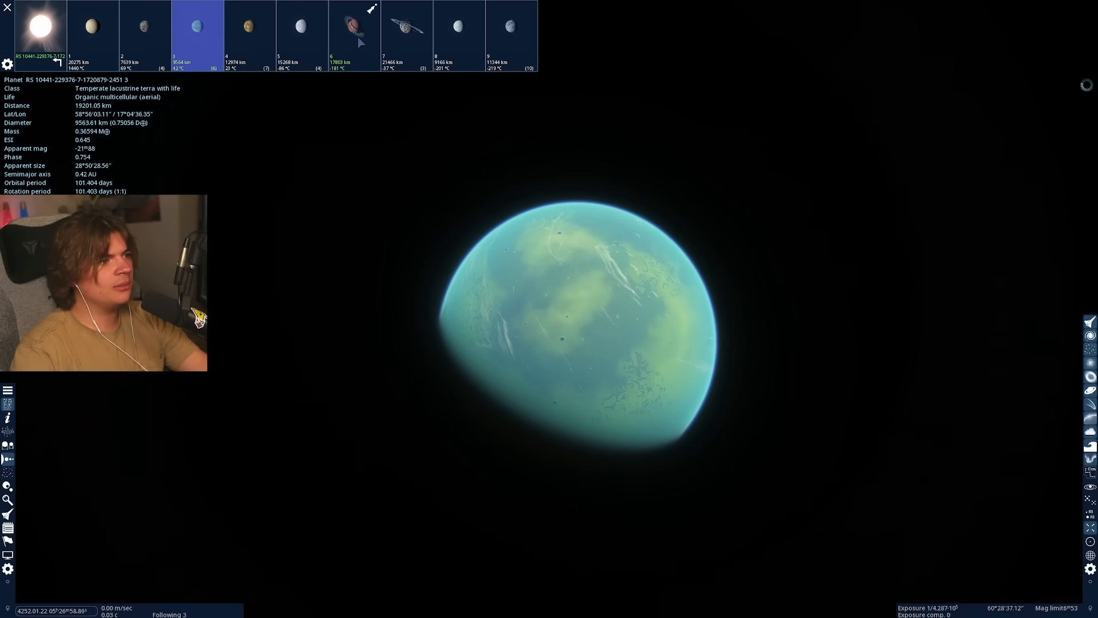
{"action": "left_click", "coordinate": [353, 35]}
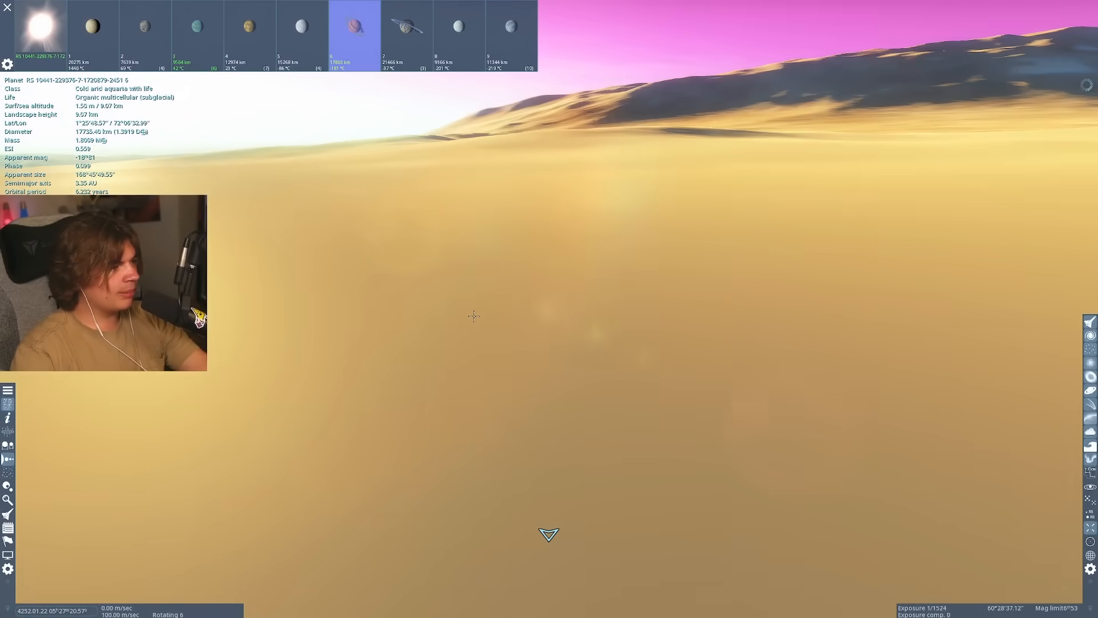
{"action": "left_click", "coordinate": [407, 28]}
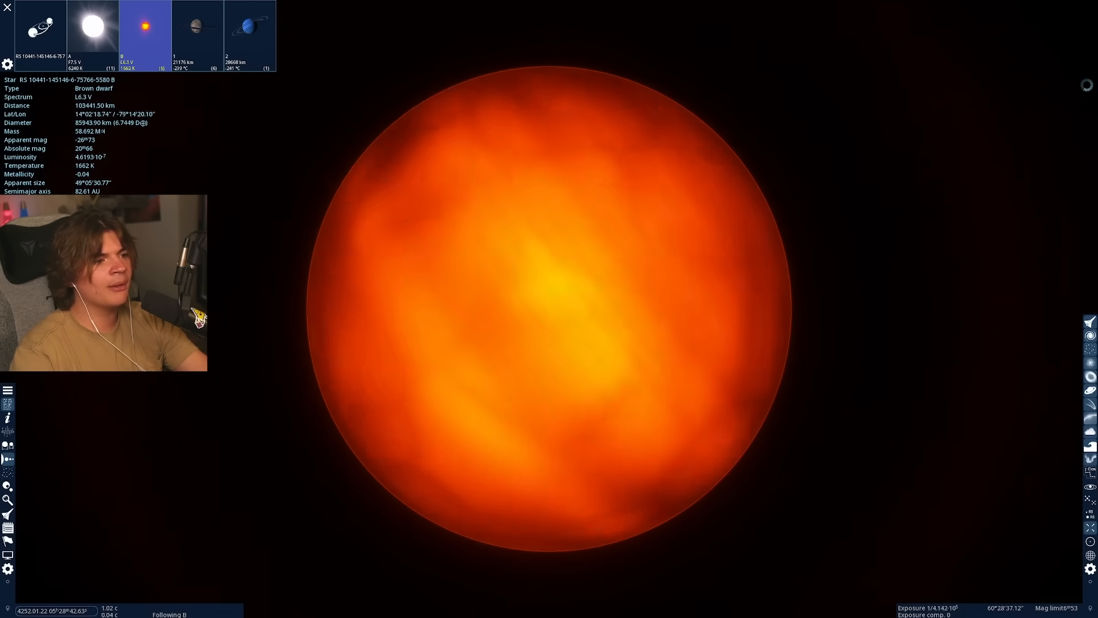
Step: Show the binary system's orbits, then pick a nearby star and visit its hot arid planet 1
{"action": "left_click", "coordinate": [40, 32]}
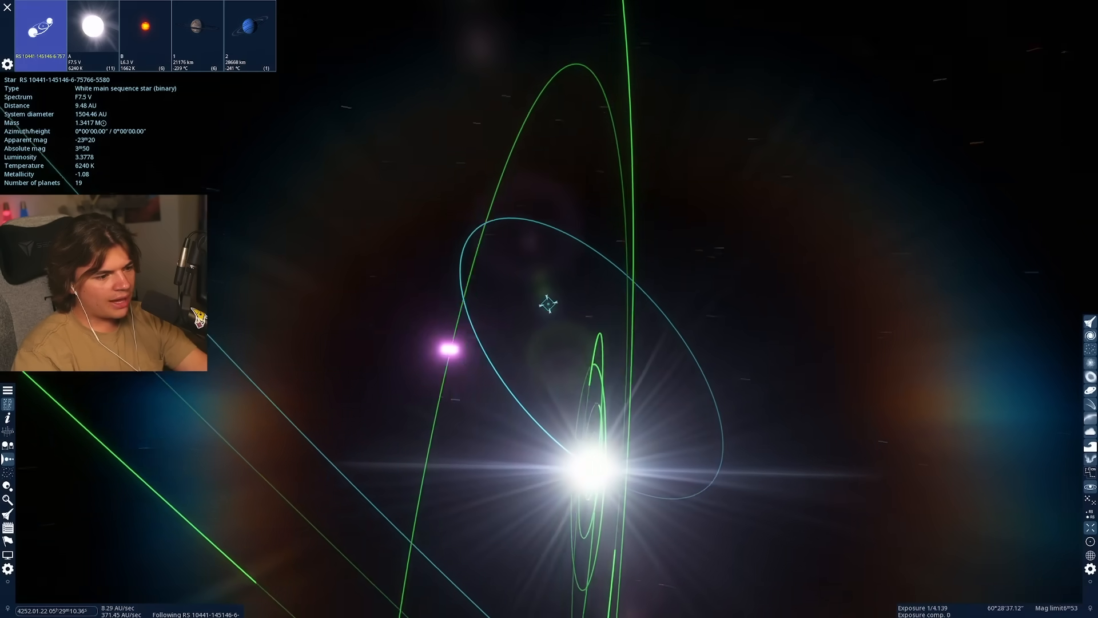
{"action": "left_click", "coordinate": [145, 33]}
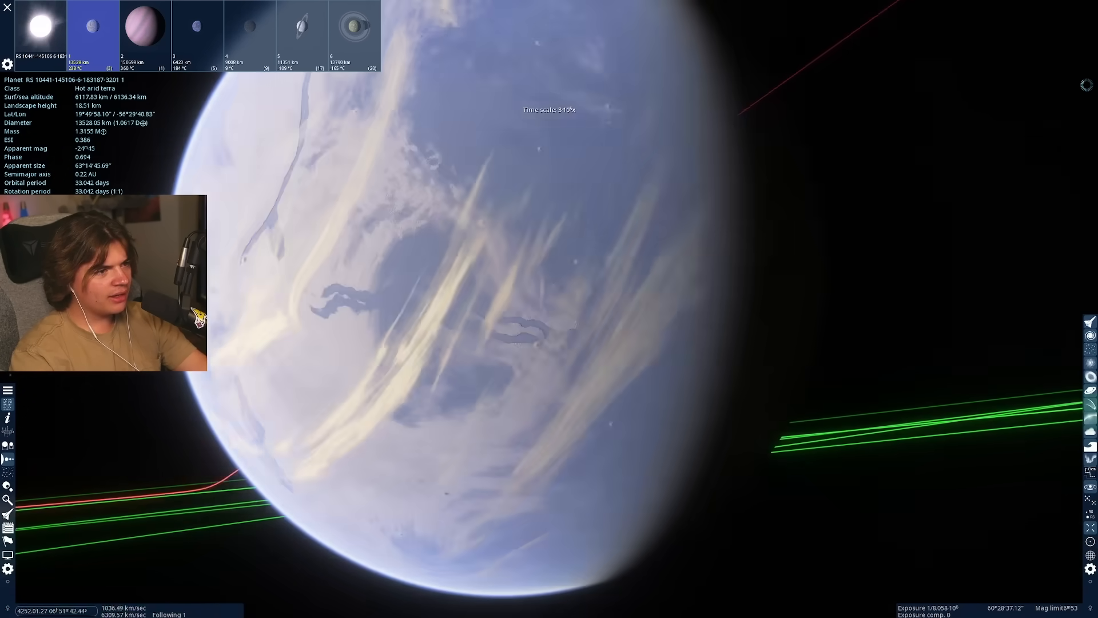
Step: Select the red supergiant and start flying toward it, about 12 ly away
{"action": "key", "text": "Space"}
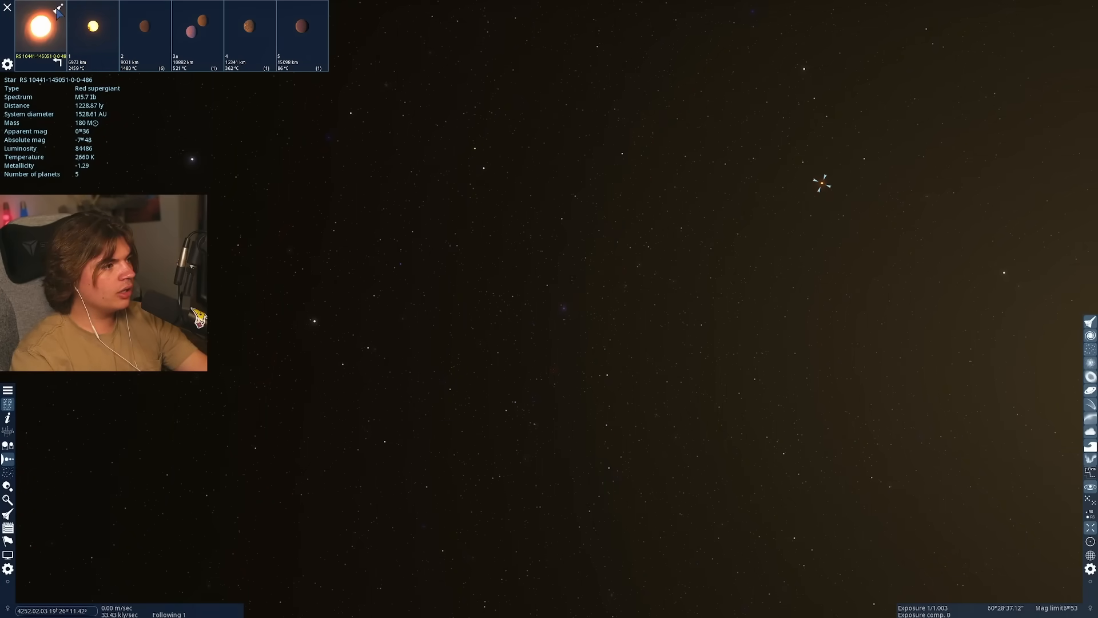
{"action": "left_click", "coordinate": [61, 10]}
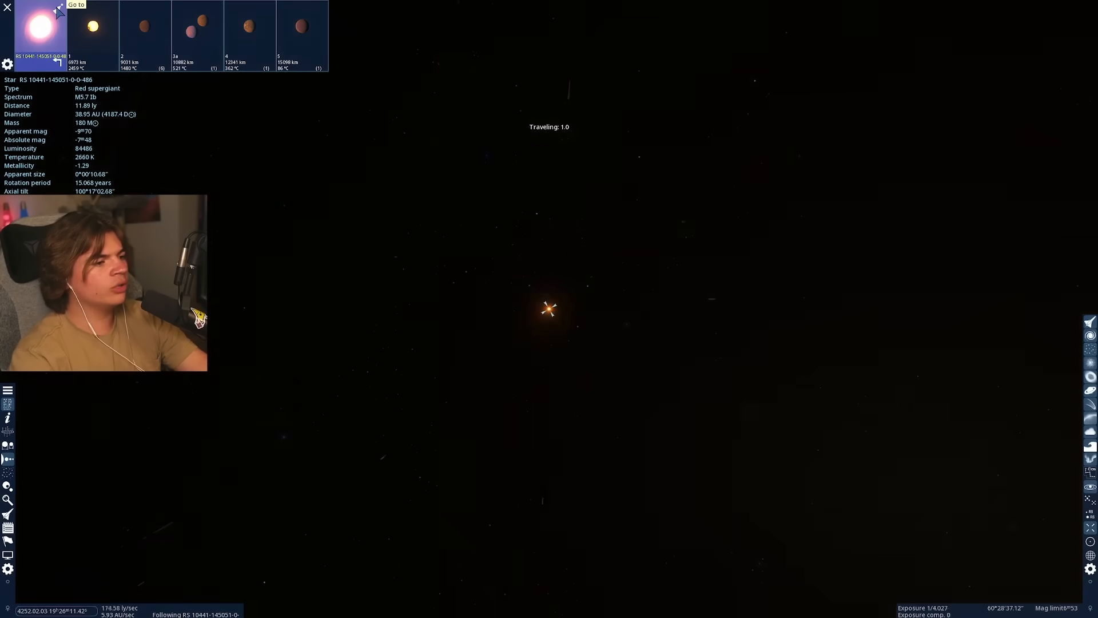